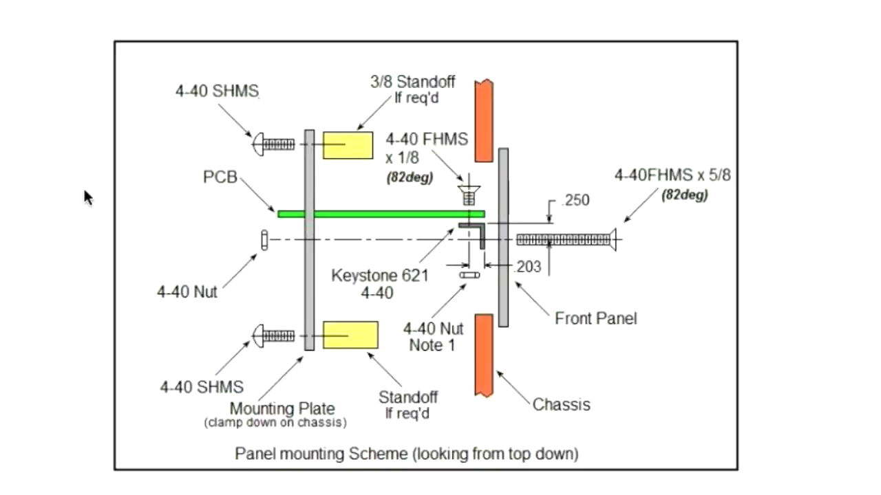
pyautogui.moveTo(518, 288)
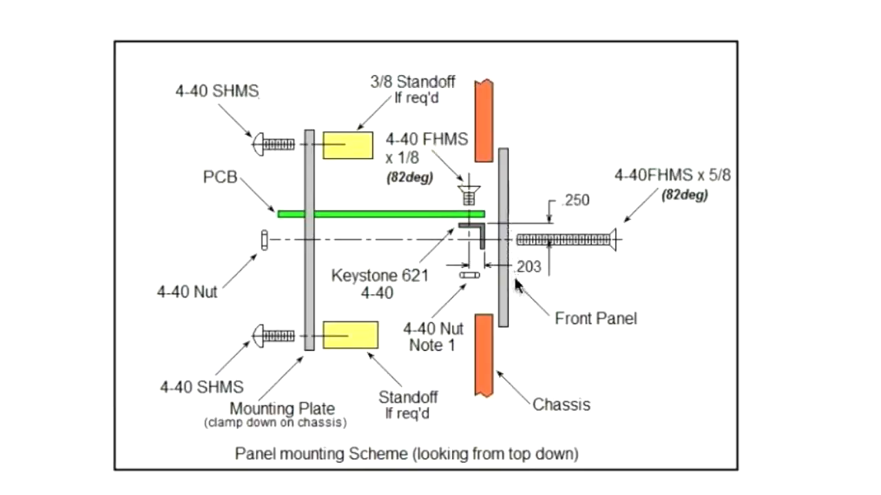
pyautogui.moveTo(479, 259)
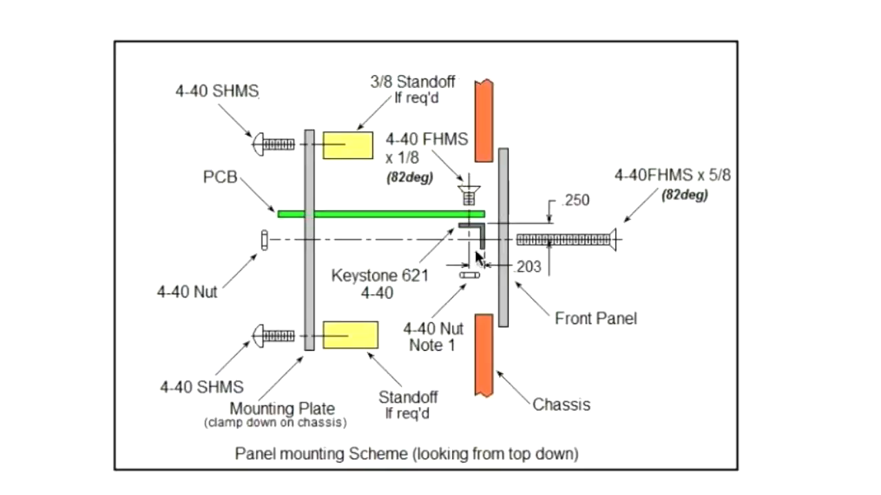
pyautogui.moveTo(612, 245)
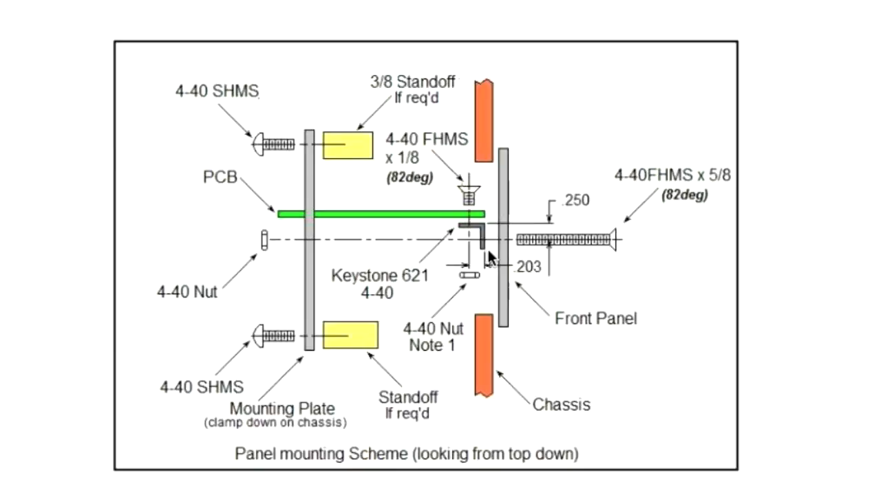
pyautogui.moveTo(468, 248)
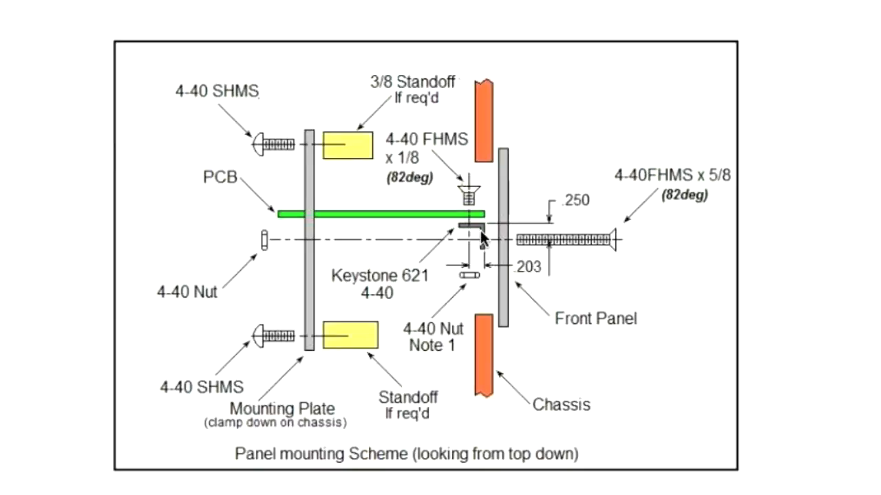
pyautogui.moveTo(501, 267)
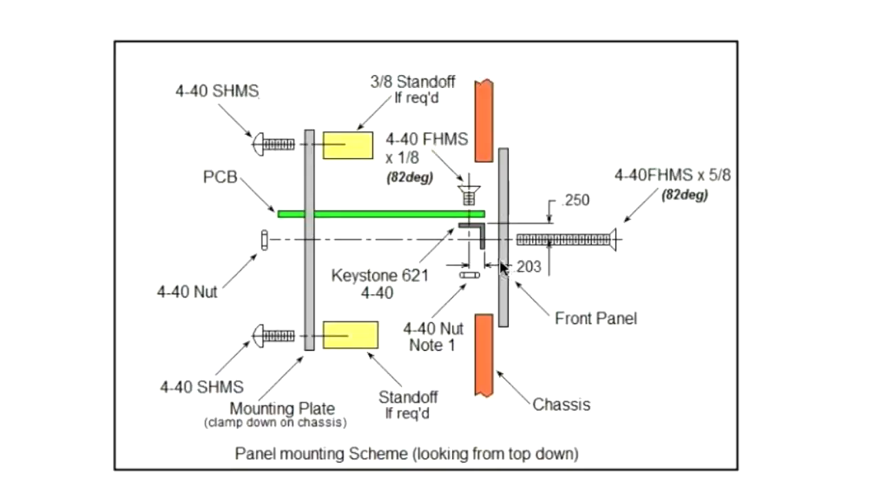
pyautogui.moveTo(544, 209)
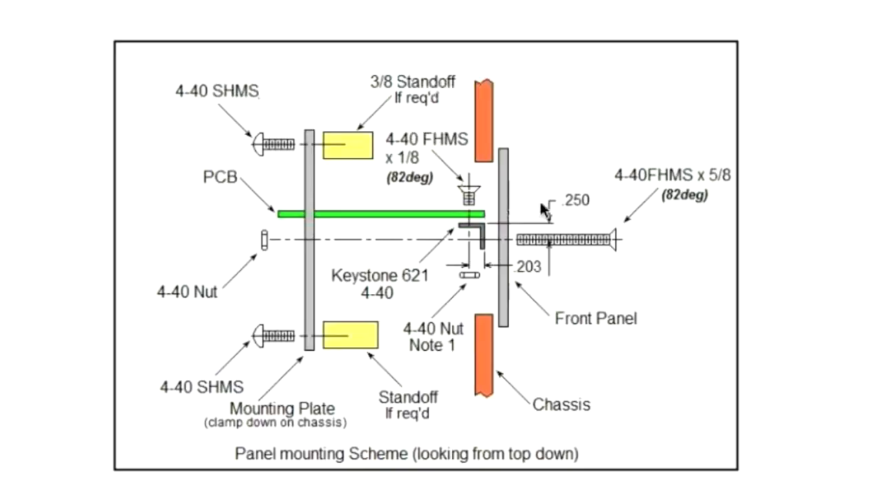
pyautogui.moveTo(512, 278)
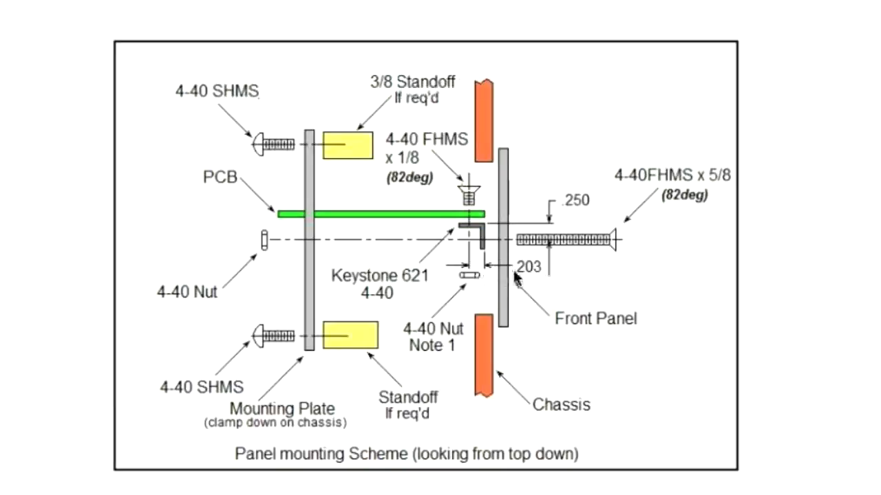